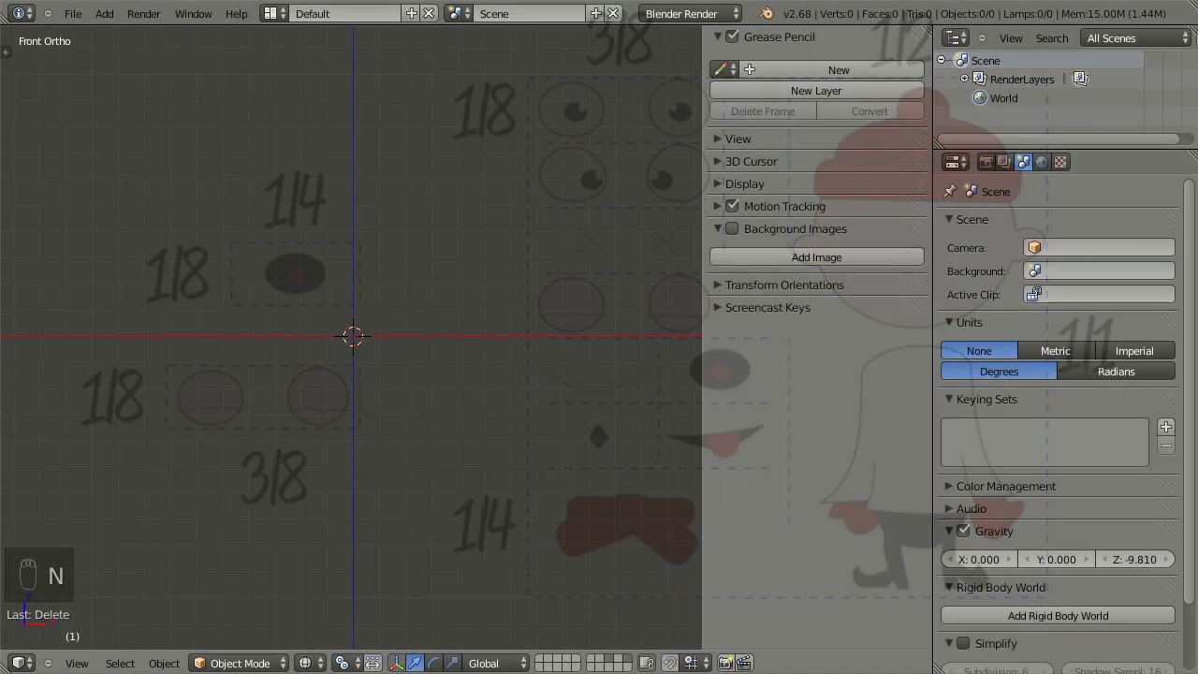
- Add a new plane mesh over the reference layout to start outlining the sprite regions
{"action": "left_click", "coordinate": [816, 257]}
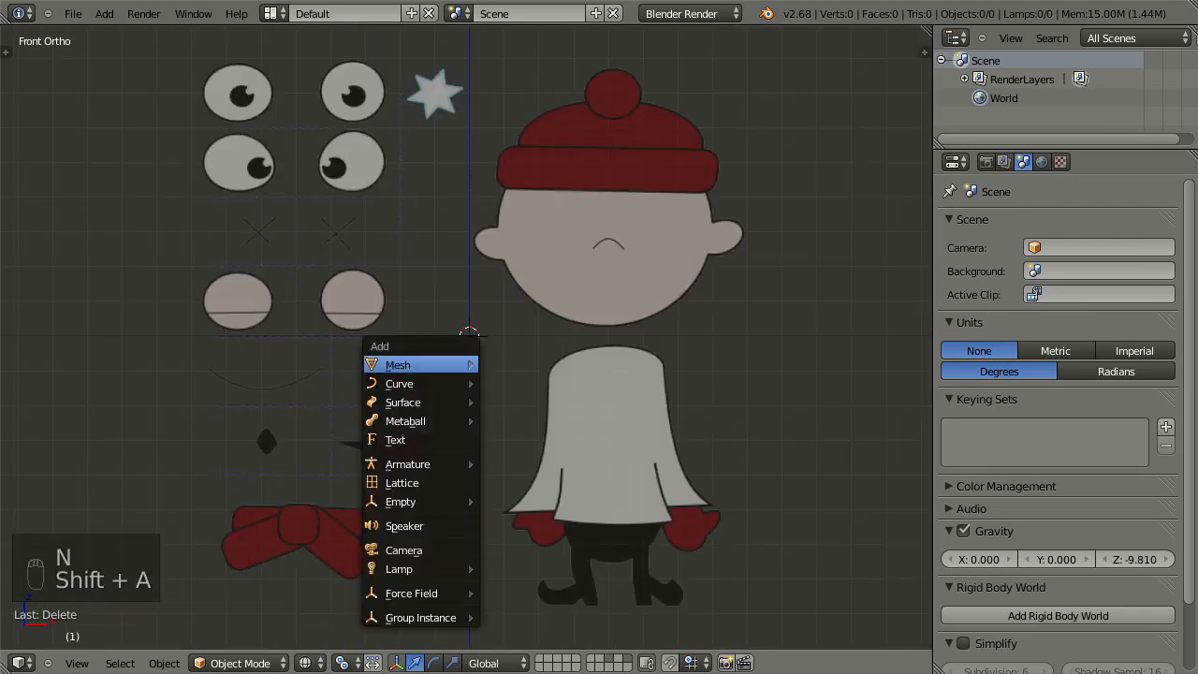
{"action": "left_click", "coordinate": [396, 363]}
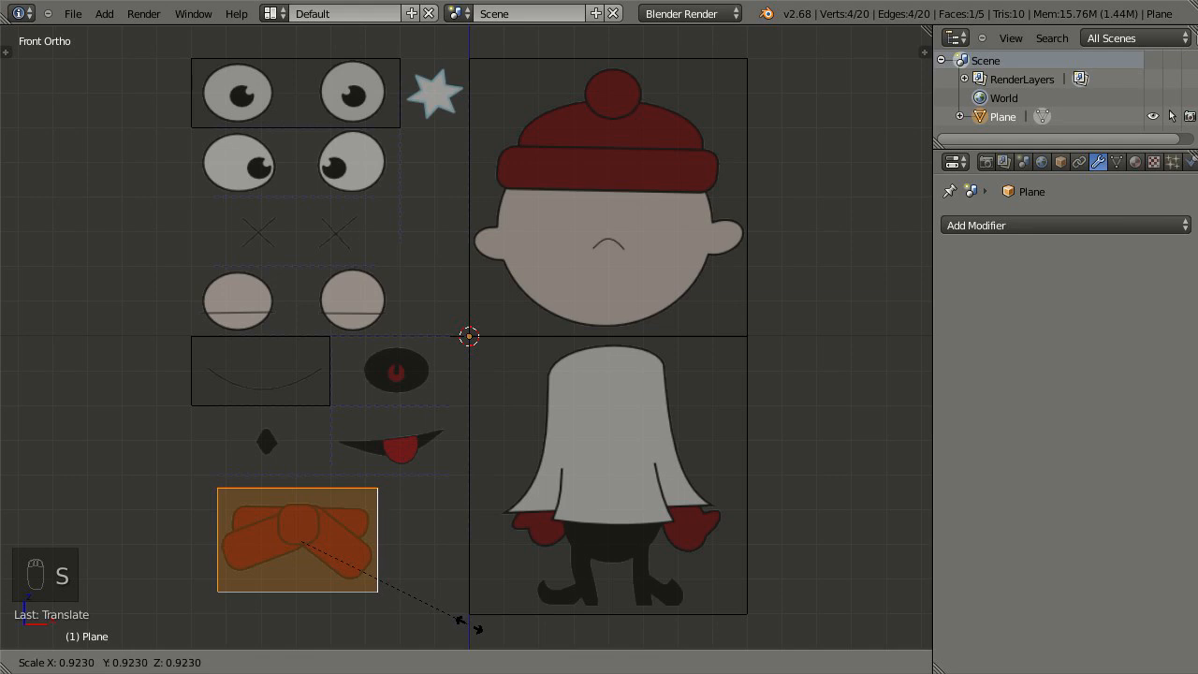
- Project the plane faces' UVs from the front view so the boy.png parts appear on each rectangle
{"action": "key", "text": "Tab"}
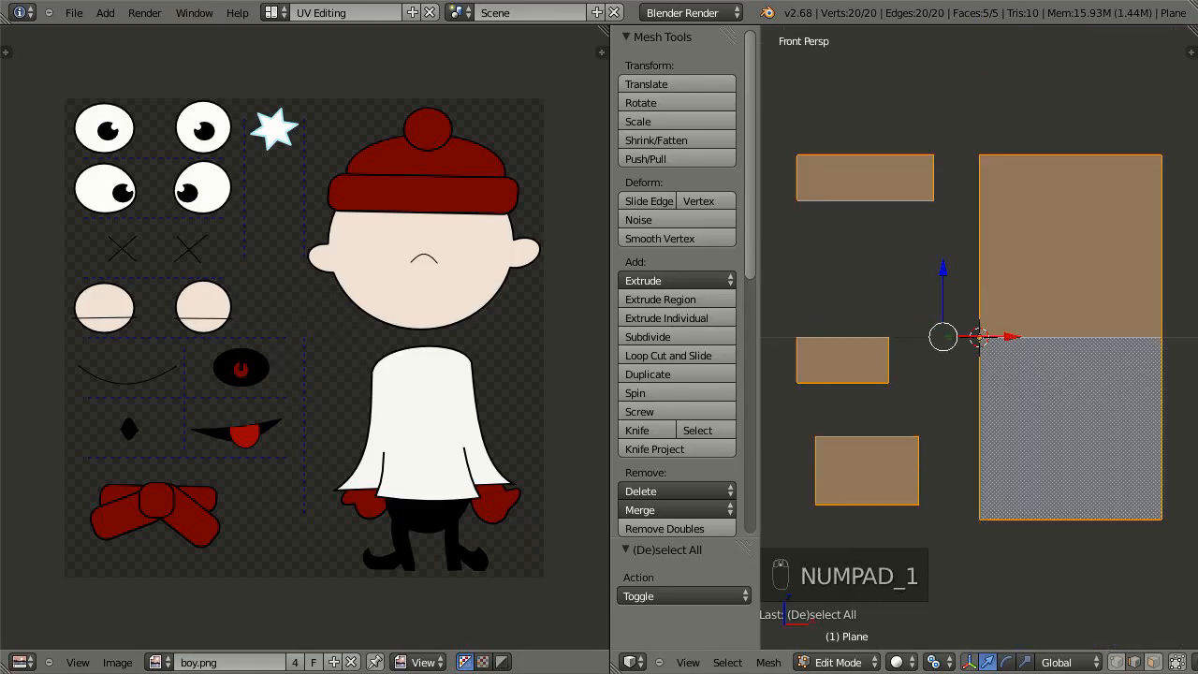
{"action": "key", "text": "u"}
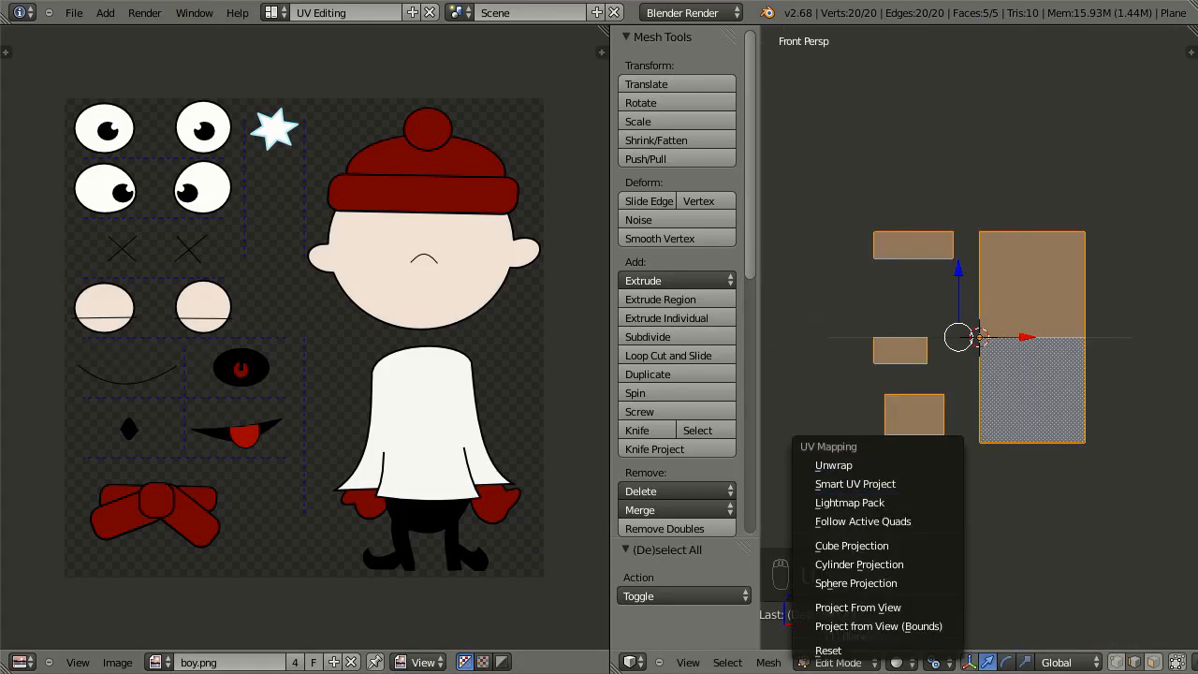
{"action": "left_click", "coordinate": [858, 607]}
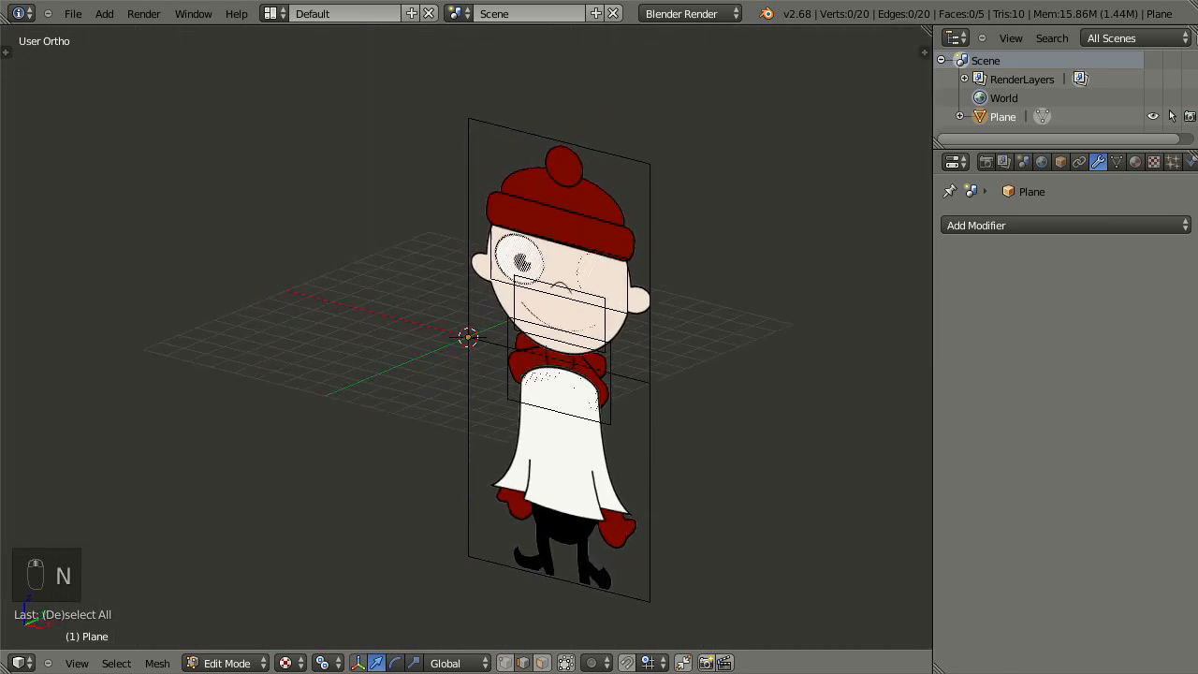
- From the side view, move one plane piece about -0.07 along Y to separate it from the other layers
{"action": "key", "text": "KP_1"}
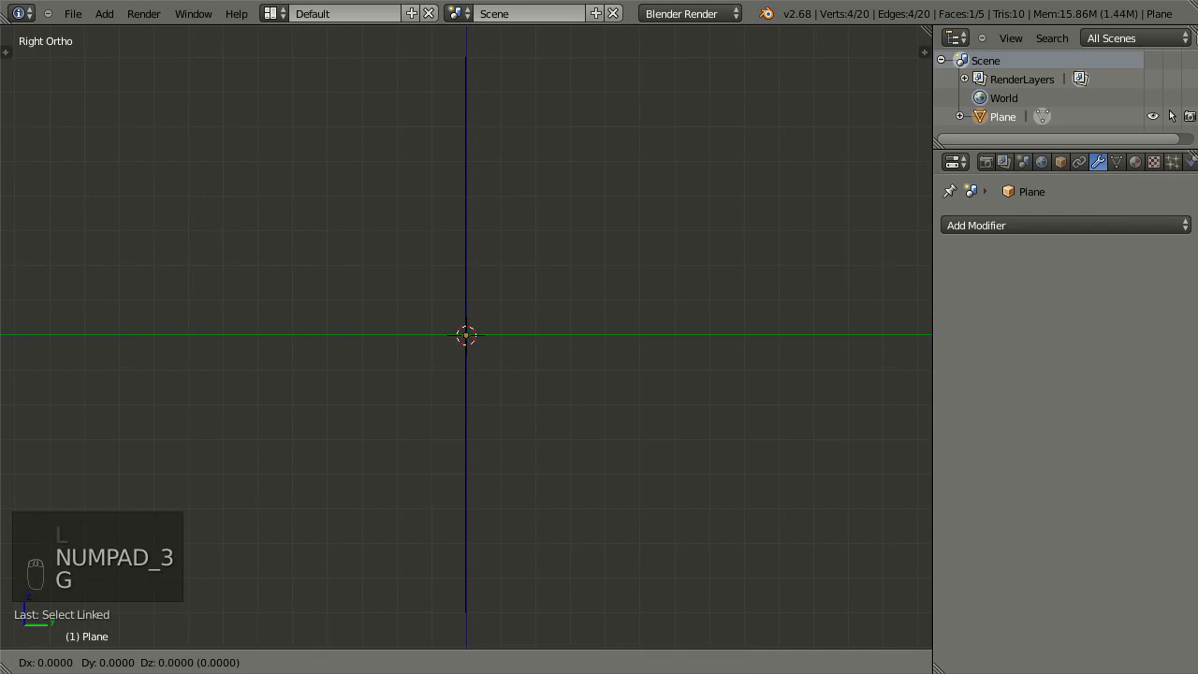
{"action": "key", "text": "a"}
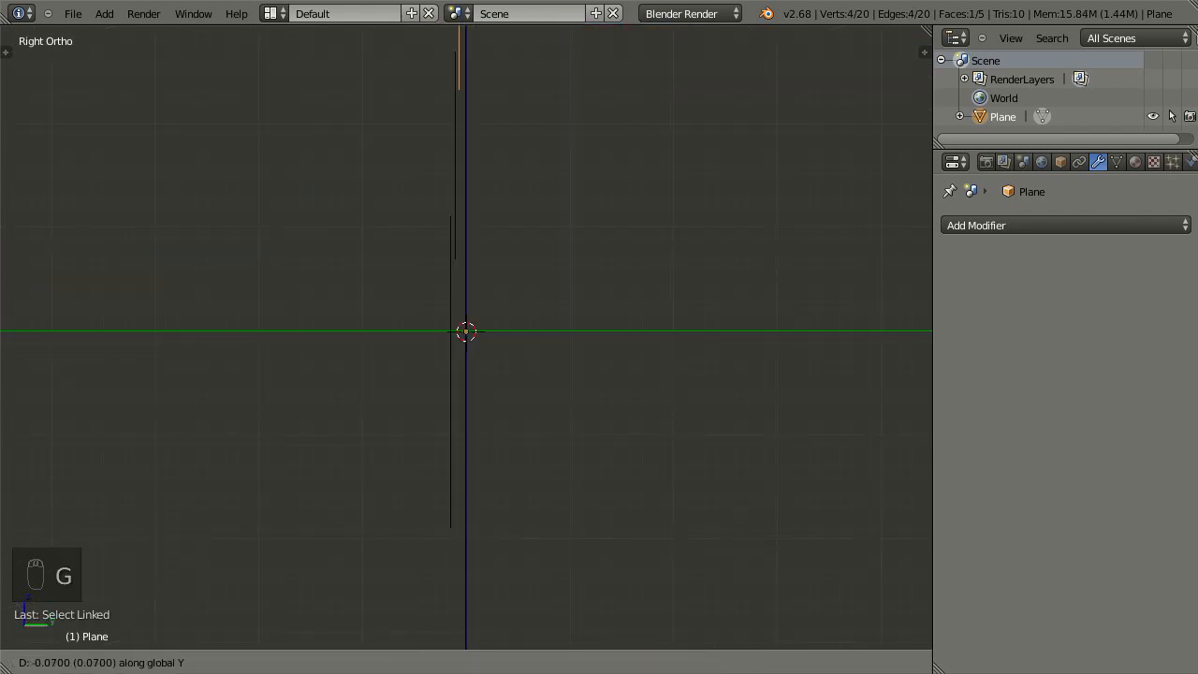
{"action": "key", "text": "Tab"}
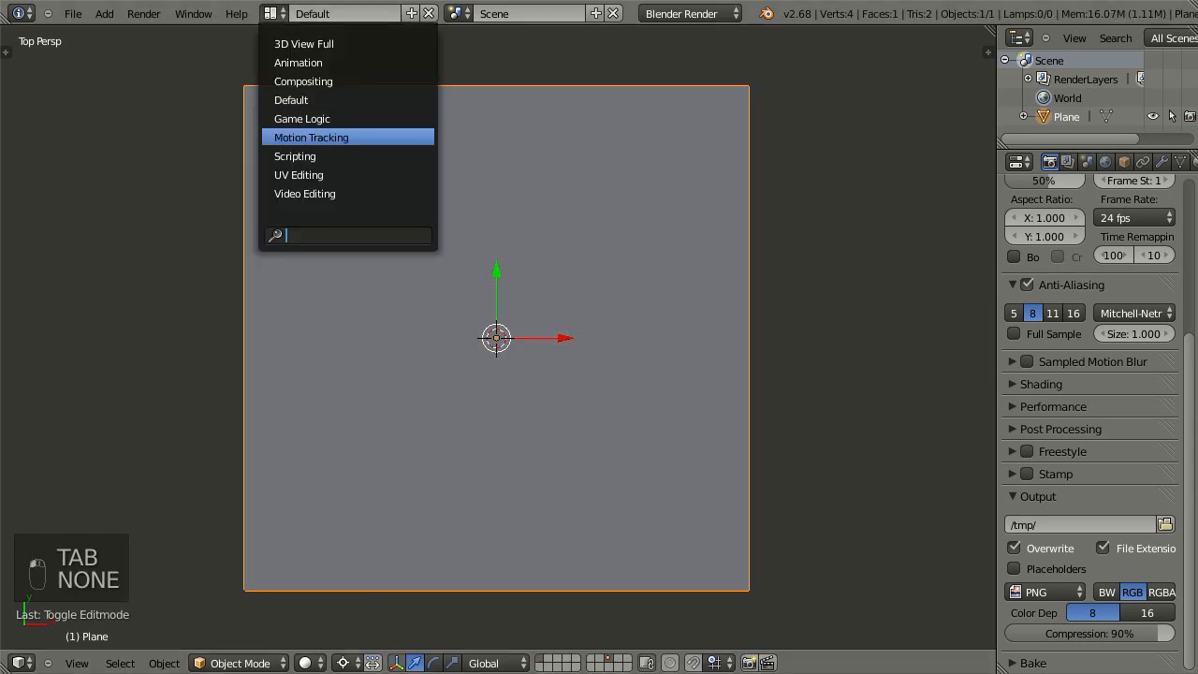
- Unwrap the new plane with the boy sheet and duplicate vertices onto the face-part centres
{"action": "left_click", "coordinate": [298, 176]}
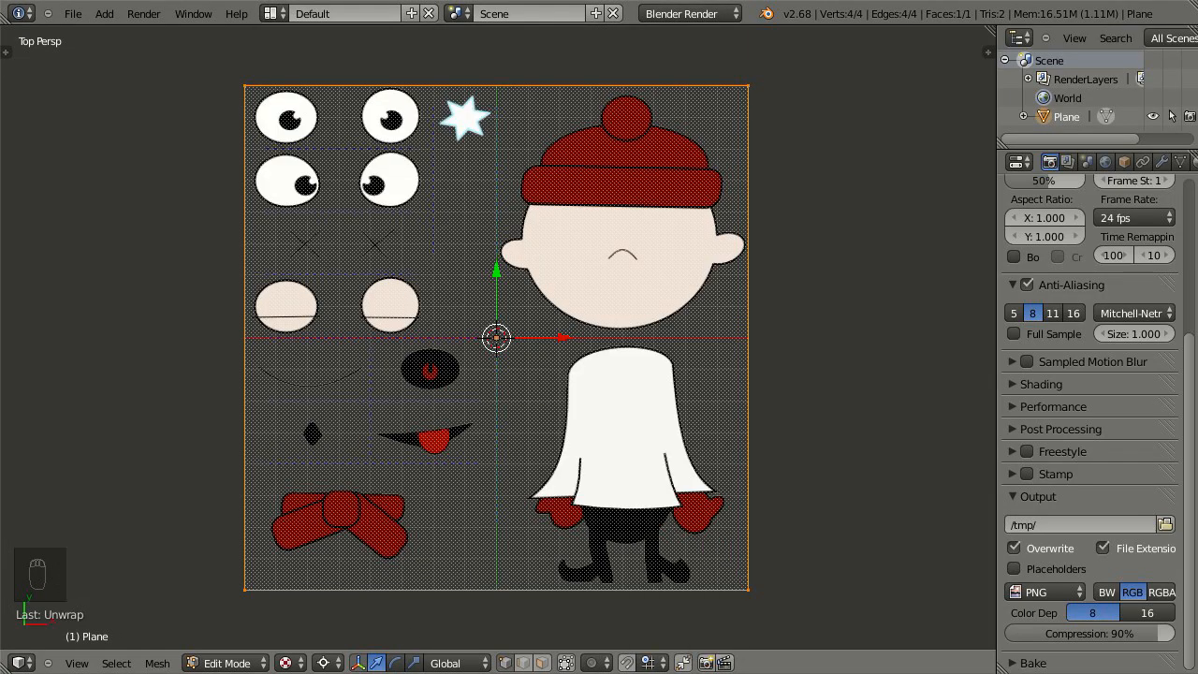
{"action": "key", "text": "shift+d"}
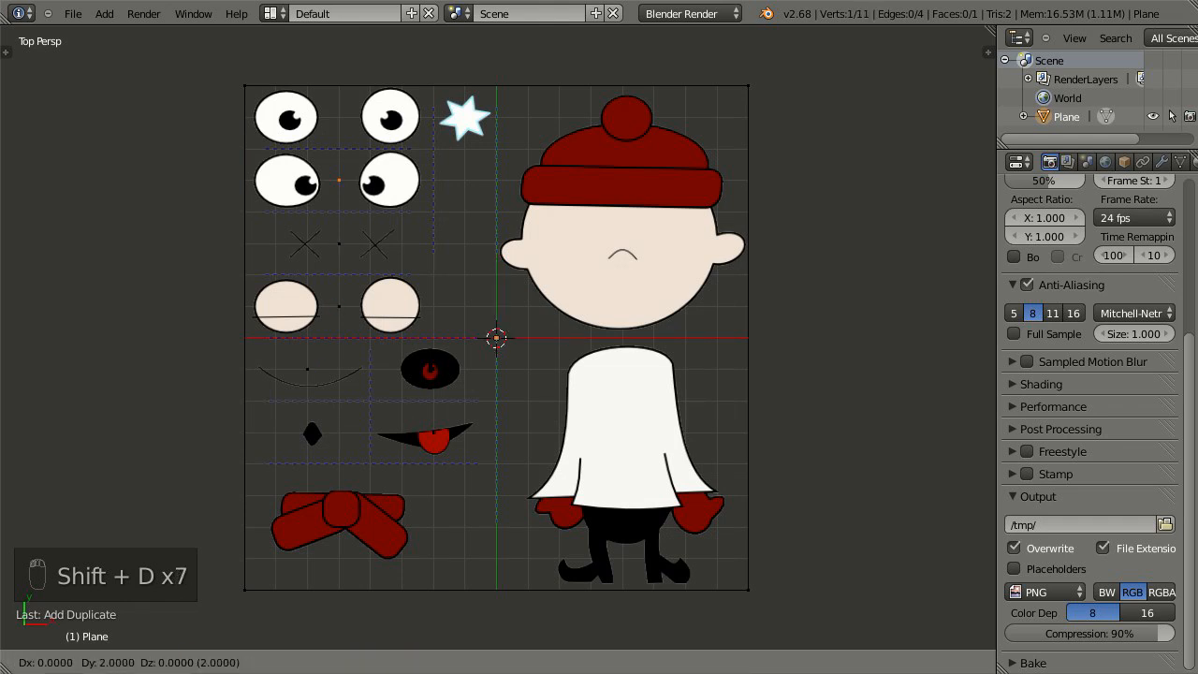
{"action": "key", "text": "a"}
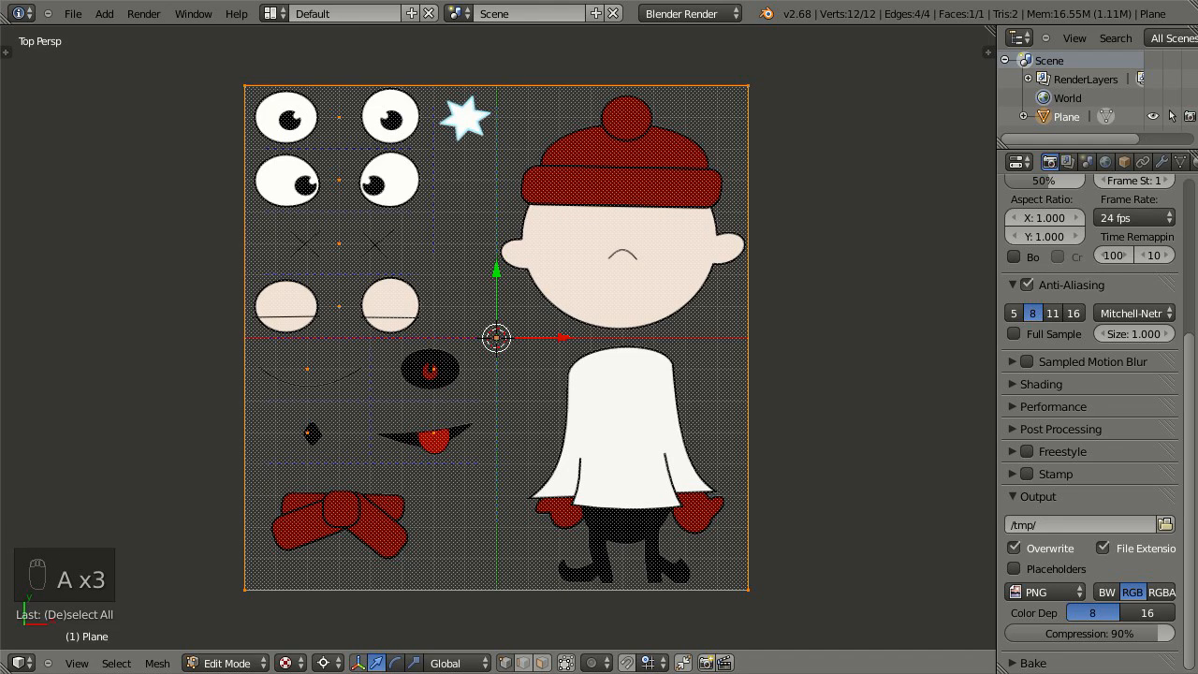
- Shrink the whole textured plane, move its corner to the origin and leave edit mode
{"action": "key", "text": "s"}
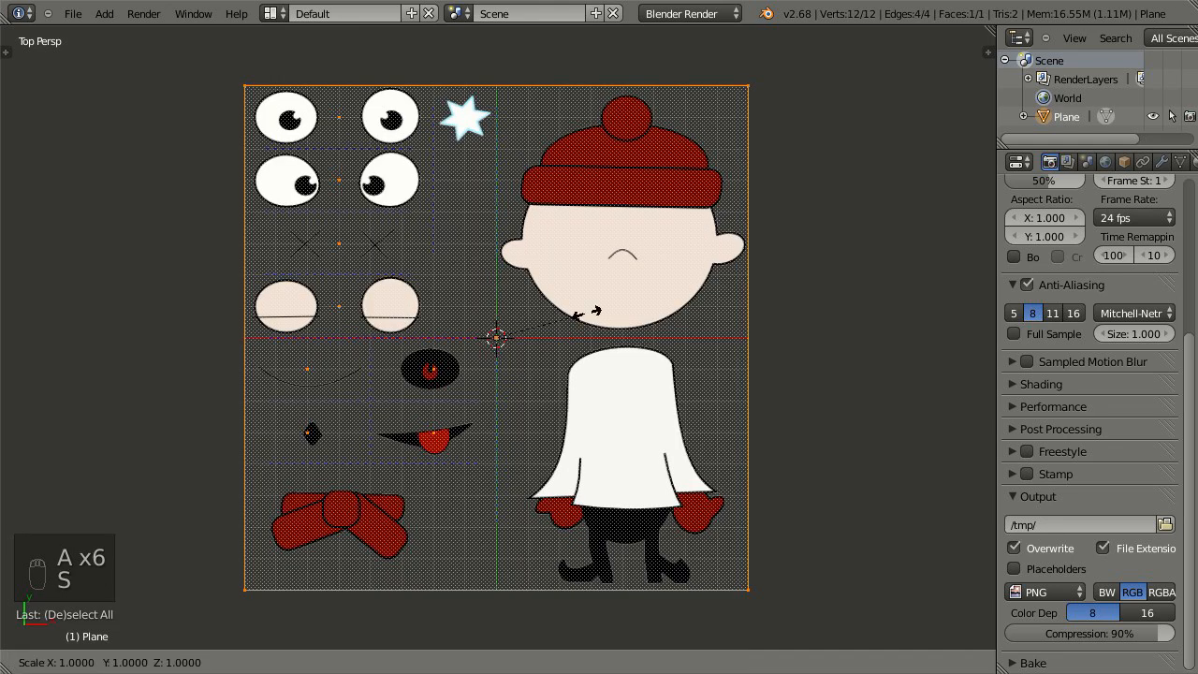
{"action": "key", "text": "s"}
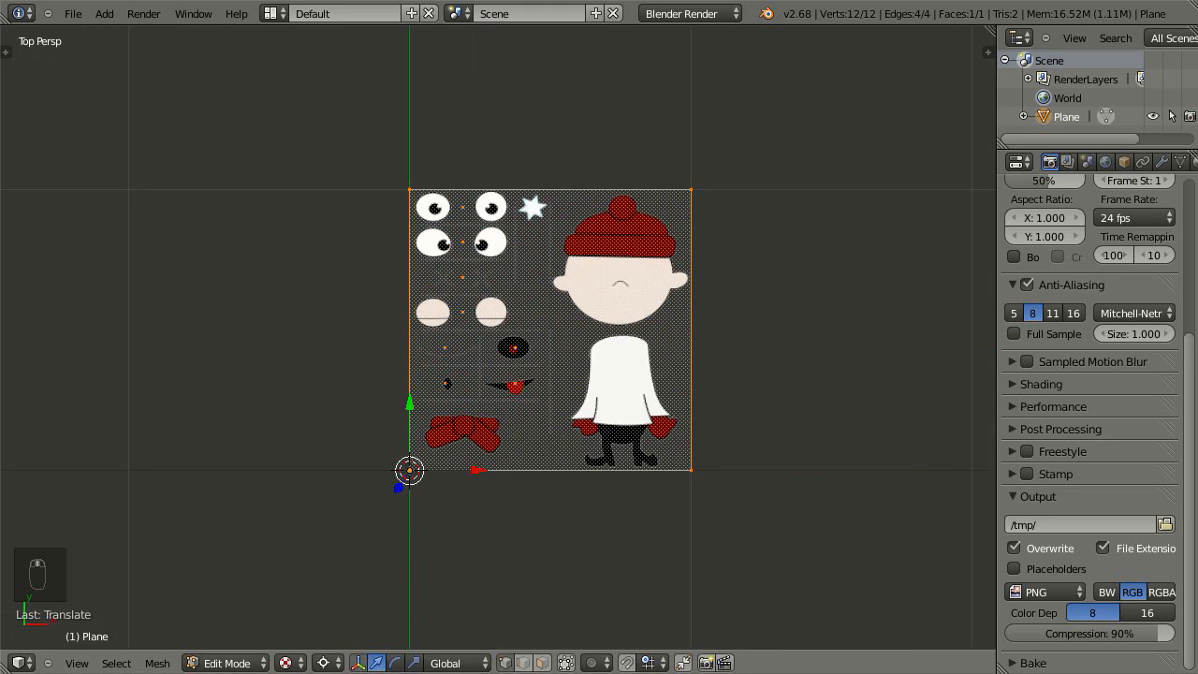
{"action": "key", "text": "Tab"}
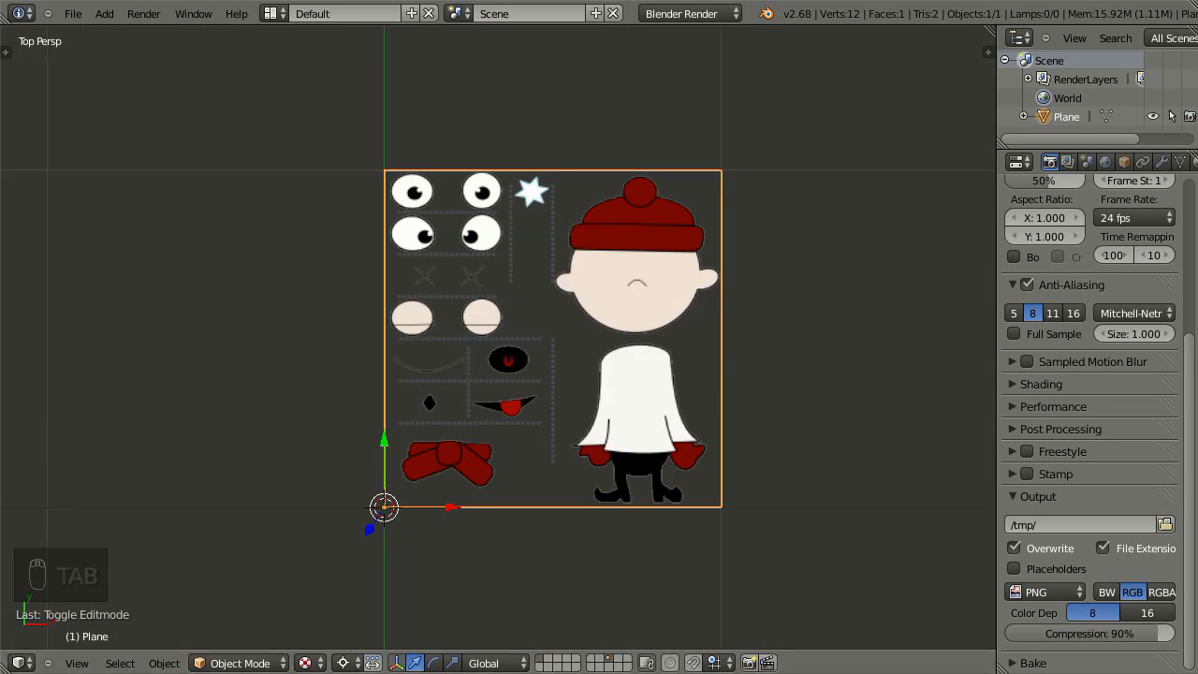
{"action": "key", "text": "shift+a"}
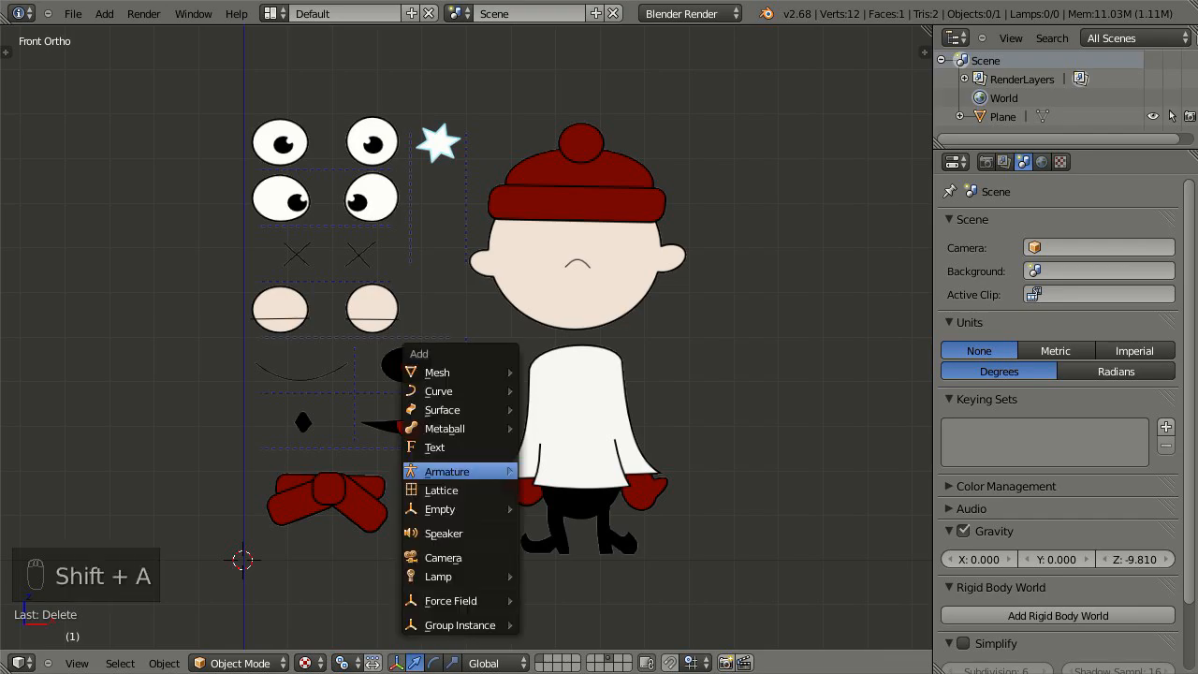
- Add an armature and position its bone, snapping the bone point to the 3D cursor
{"action": "left_click", "coordinate": [445, 472]}
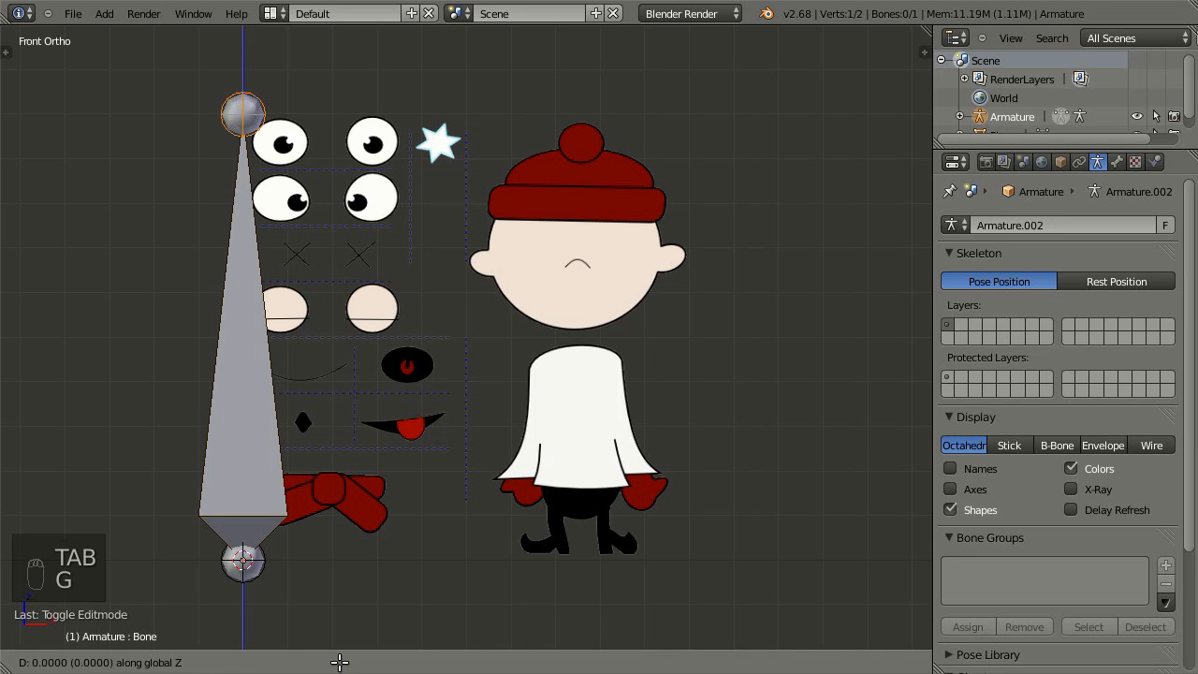
{"action": "key", "text": "shift+d"}
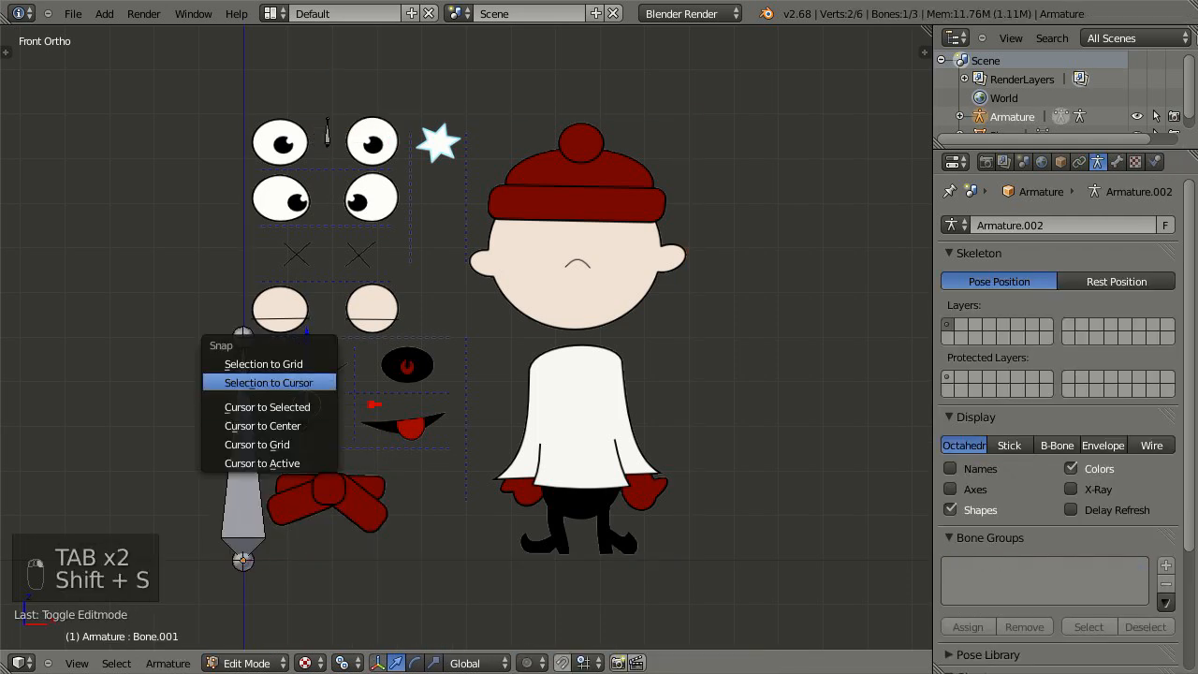
{"action": "left_click", "coordinate": [266, 406]}
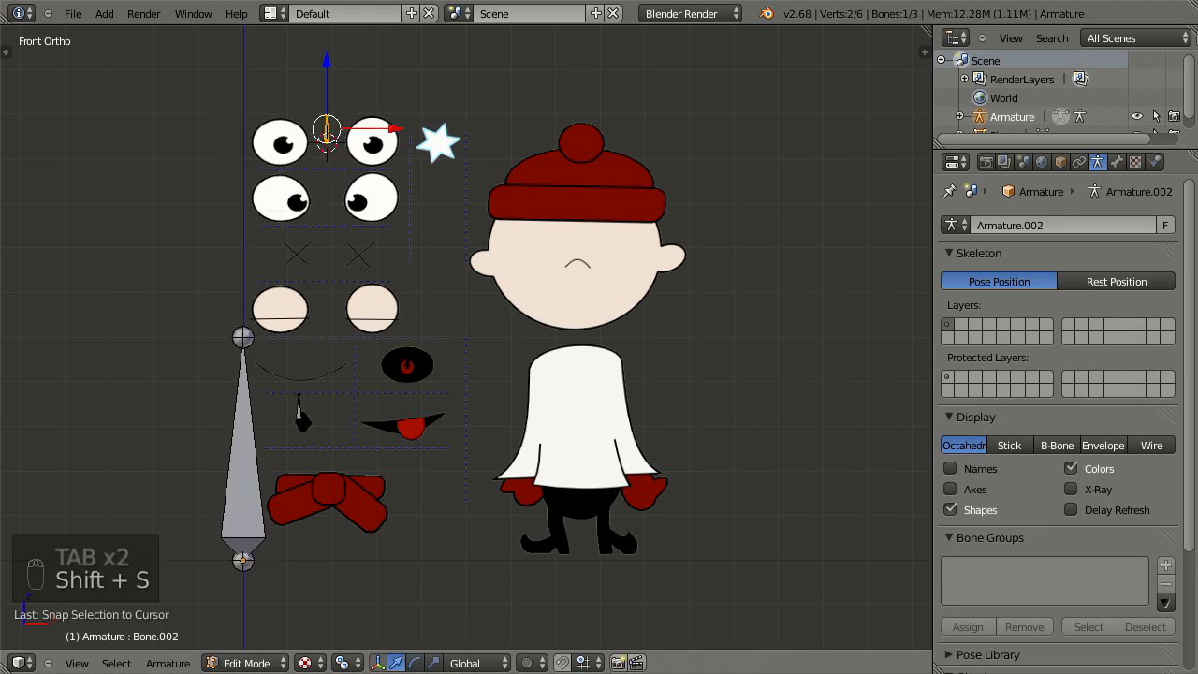
- Create Eyes offset and Mouth offset bones at the face-part centres and duplicate them as base copies
{"action": "left_click", "coordinate": [1097, 161]}
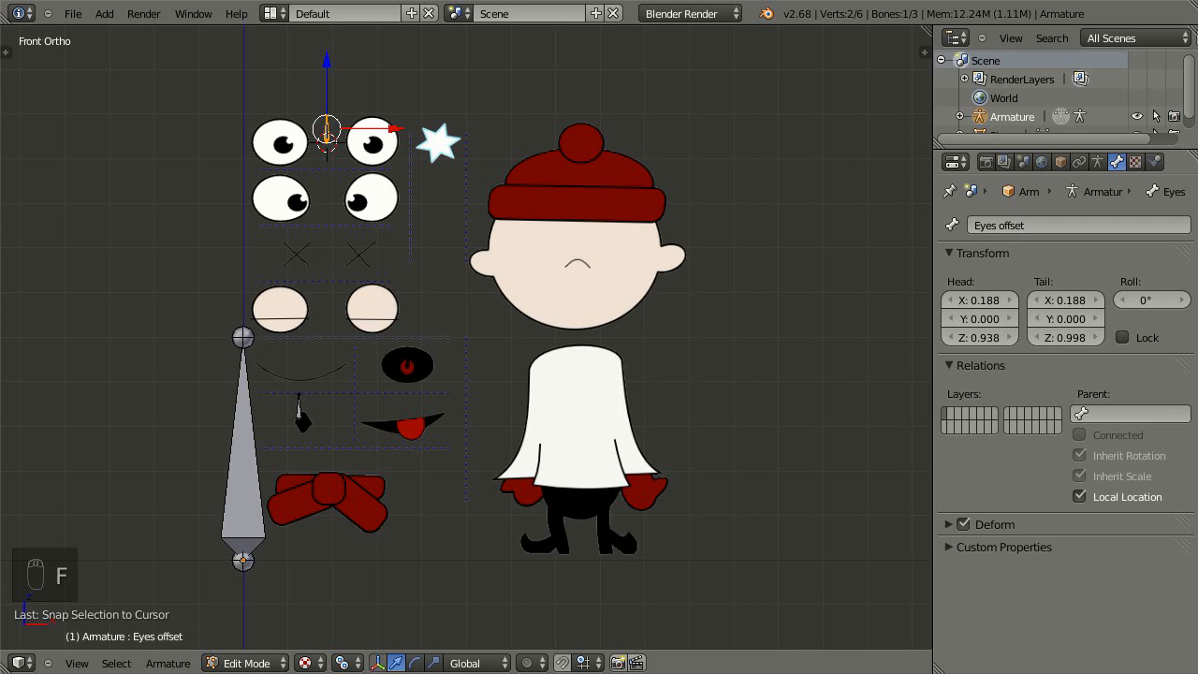
{"action": "left_click", "coordinate": [298, 408]}
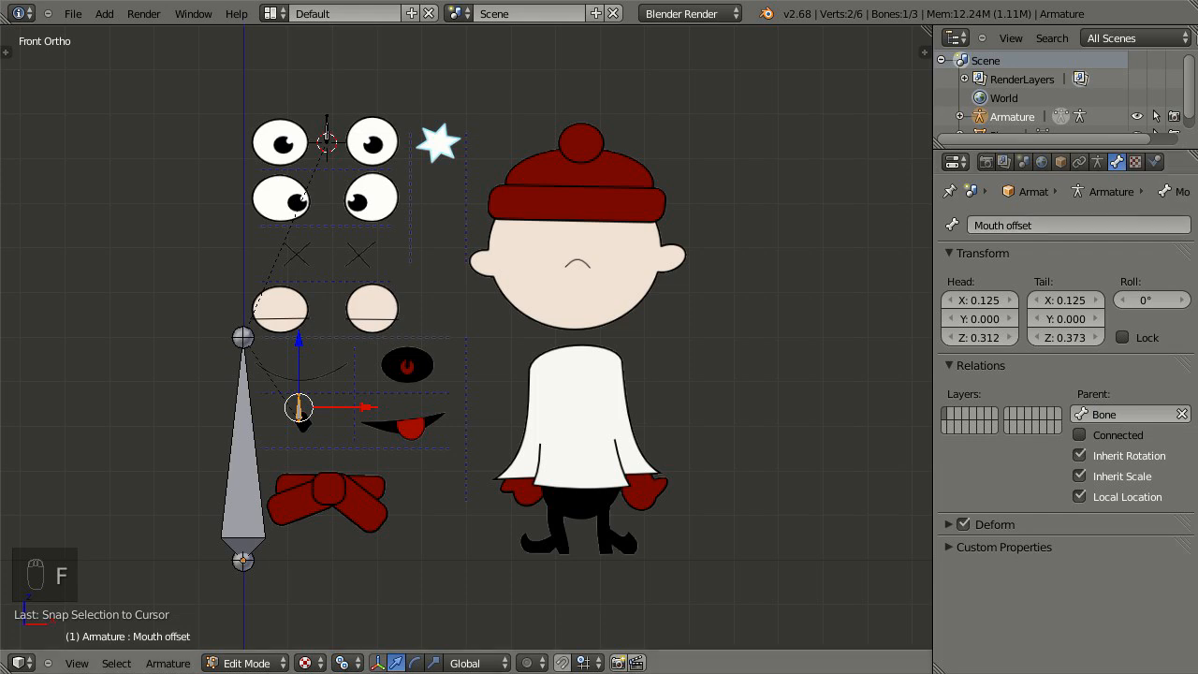
{"action": "key", "text": "shift+d"}
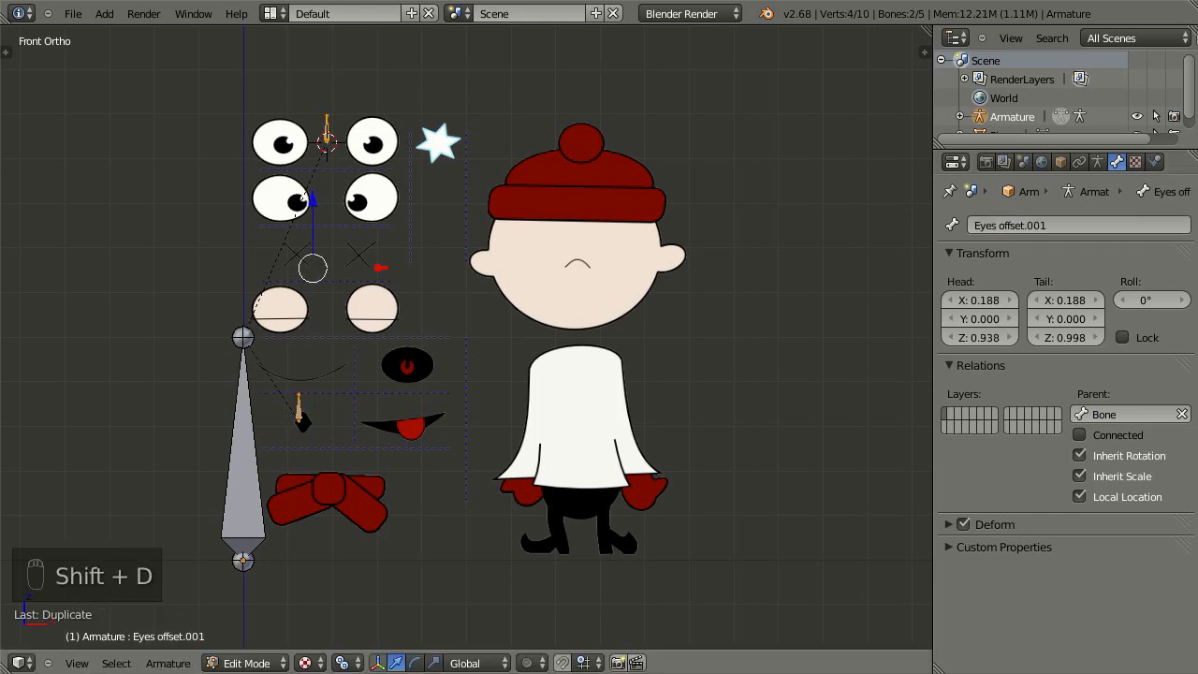
{"action": "key", "text": "BACKSPACE"}
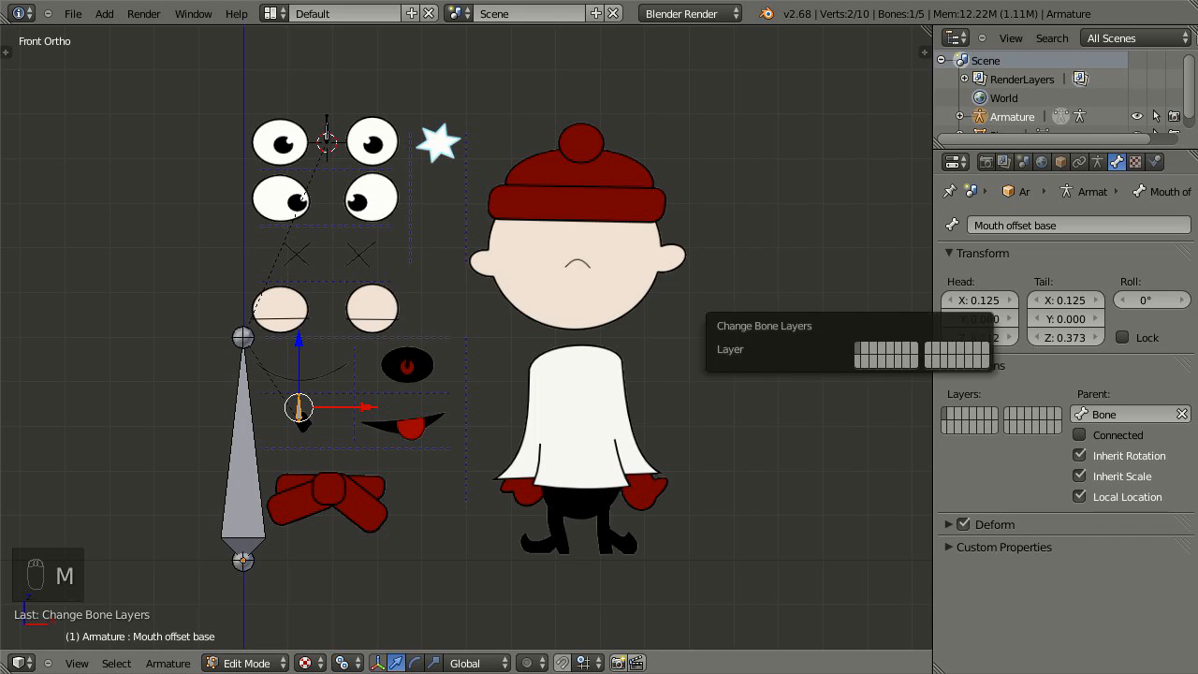
- Assign all the plane's vertices to a new vertex group named 'Texture'
{"action": "key", "text": "a"}
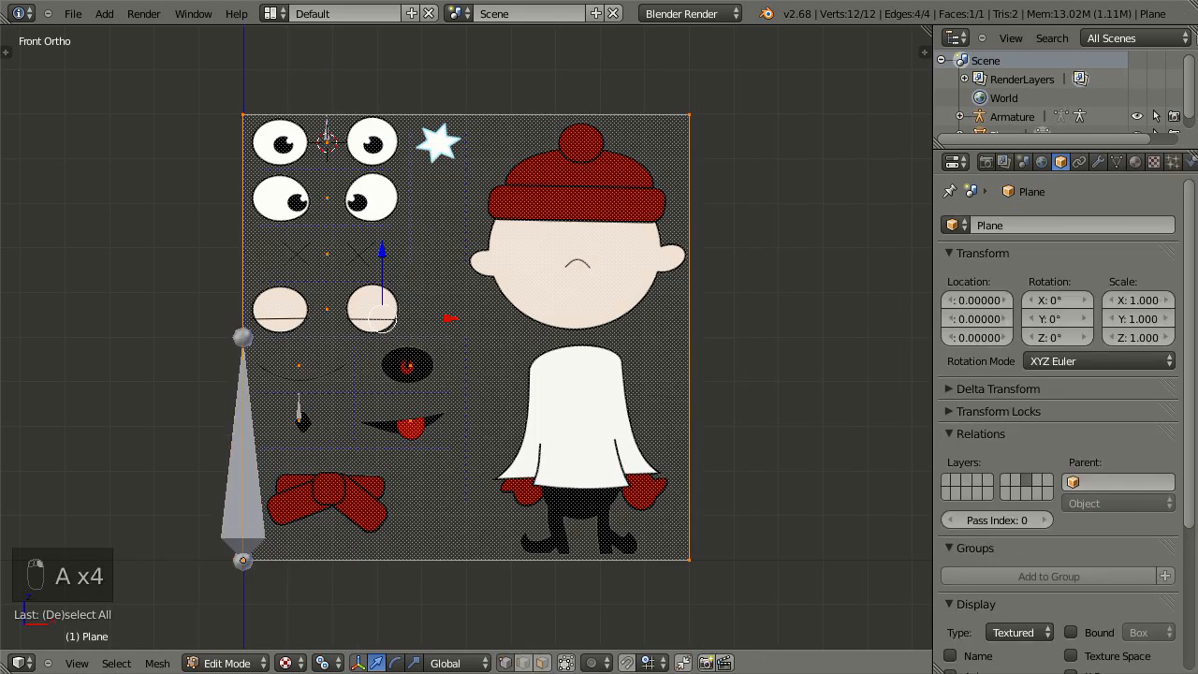
{"action": "left_click", "coordinate": [1116, 161]}
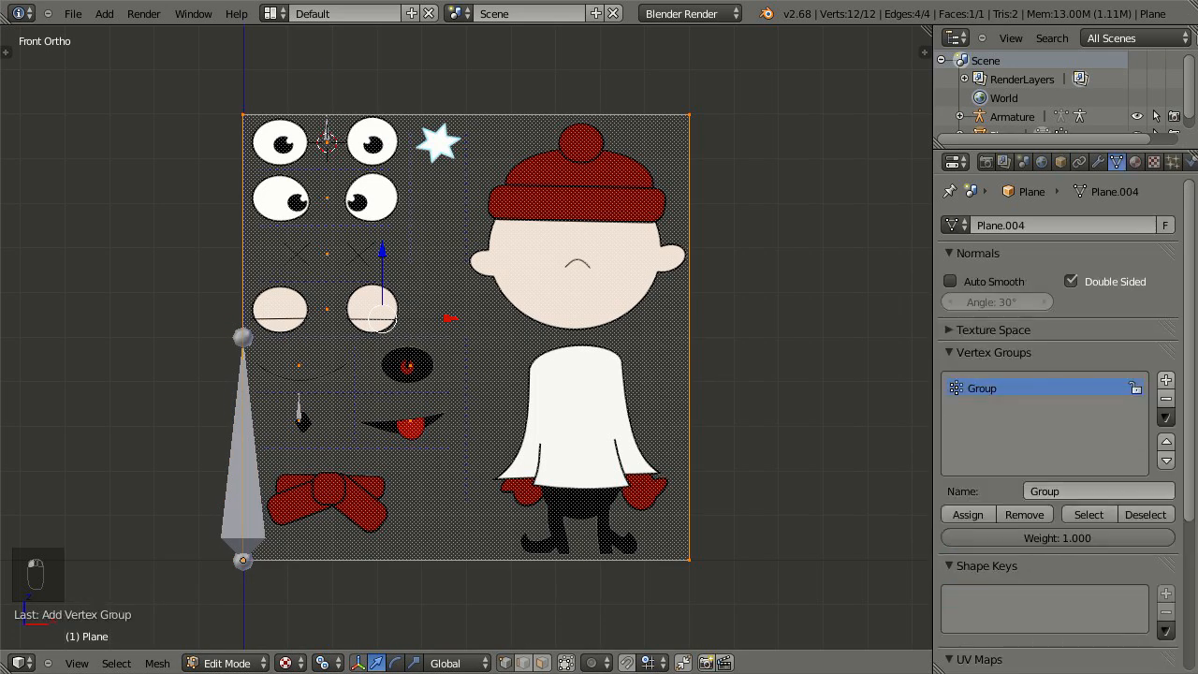
{"action": "type", "text": "Texture"}
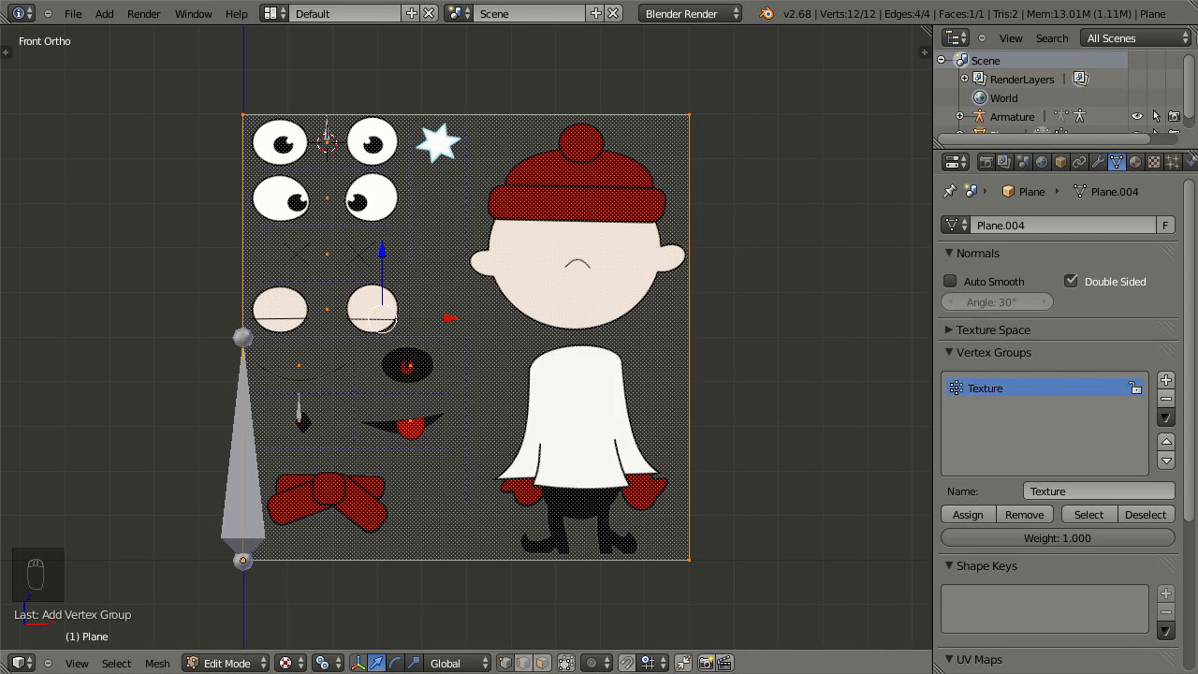
- Cycle the armature through pose and edit modes and return to object mode
{"action": "key", "text": "Ctrl+Tab"}
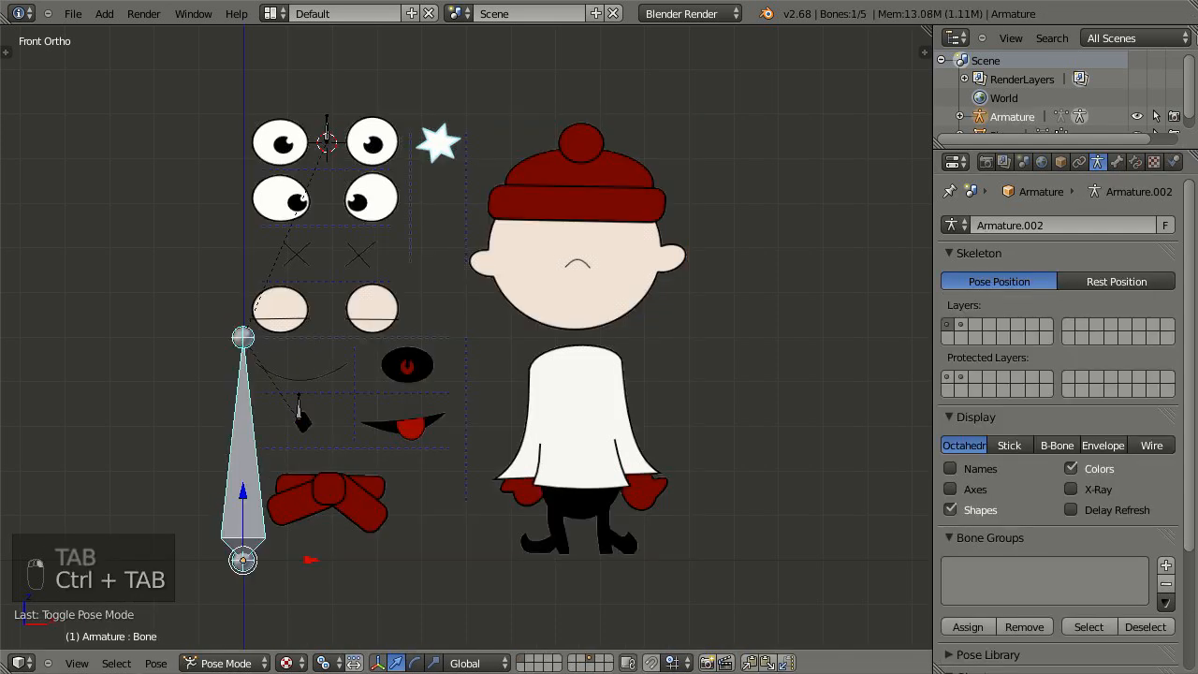
{"action": "key", "text": "Tab"}
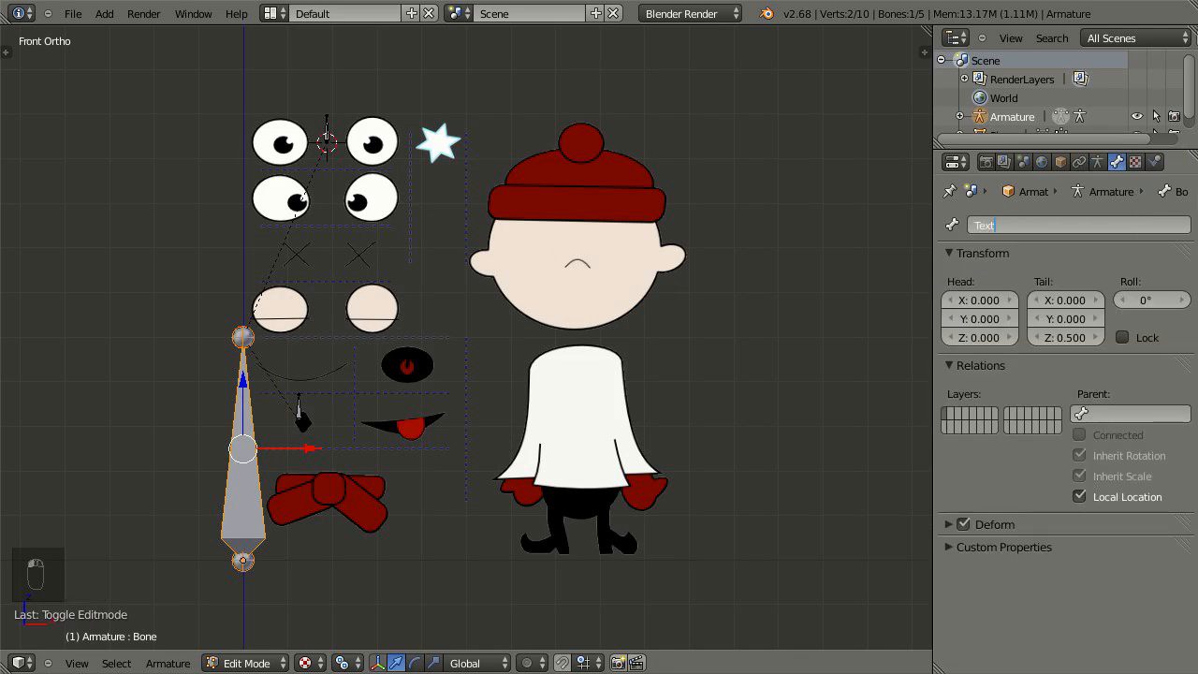
{"action": "key", "text": "Tab"}
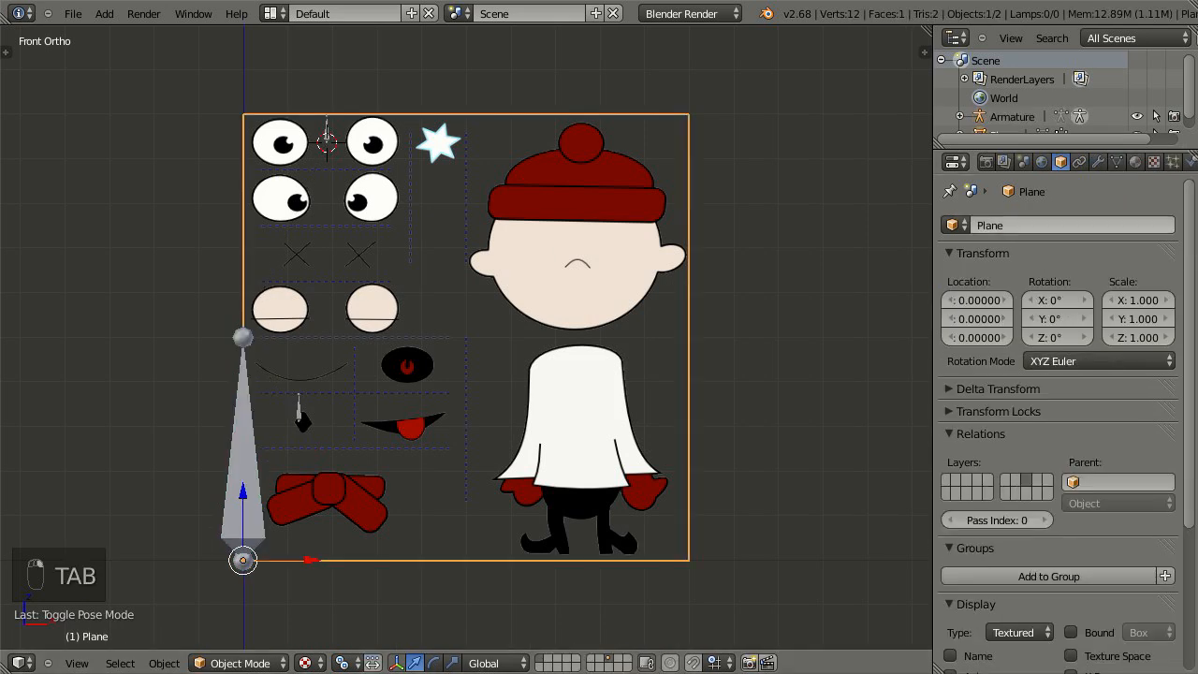
{"action": "left_click", "coordinate": [1097, 161]}
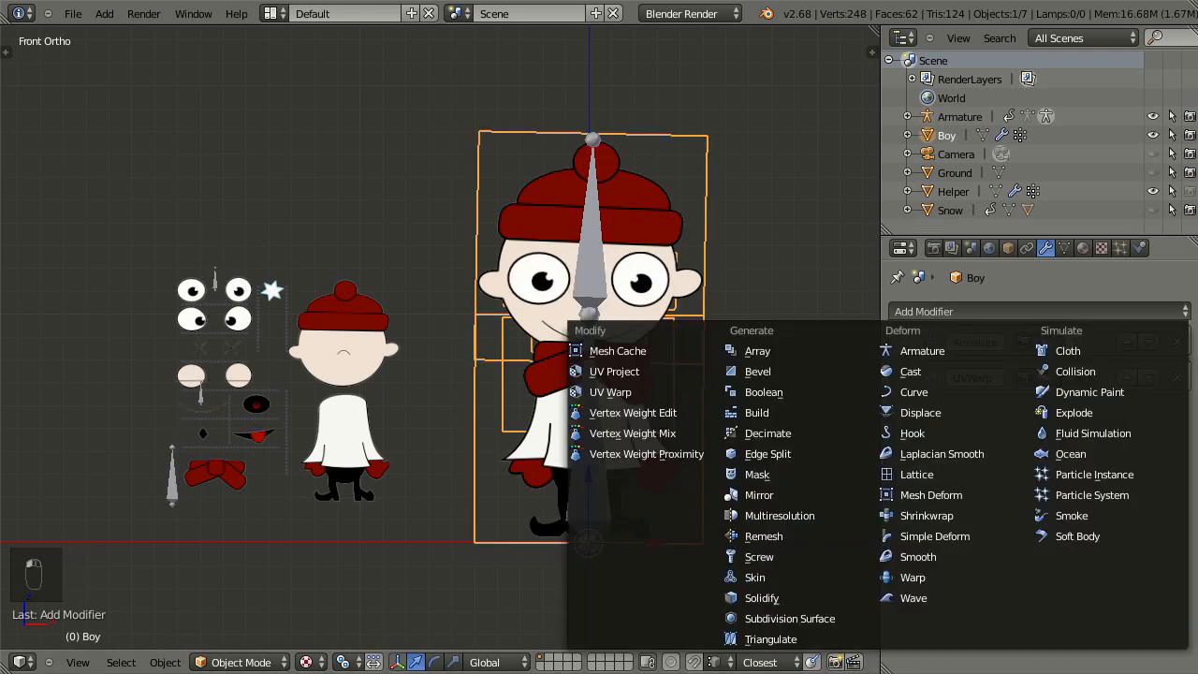
- Add a UV Warp modifier on Boy driven by the armature's Mouth offset bone and pick its target object
{"action": "left_click", "coordinate": [611, 392]}
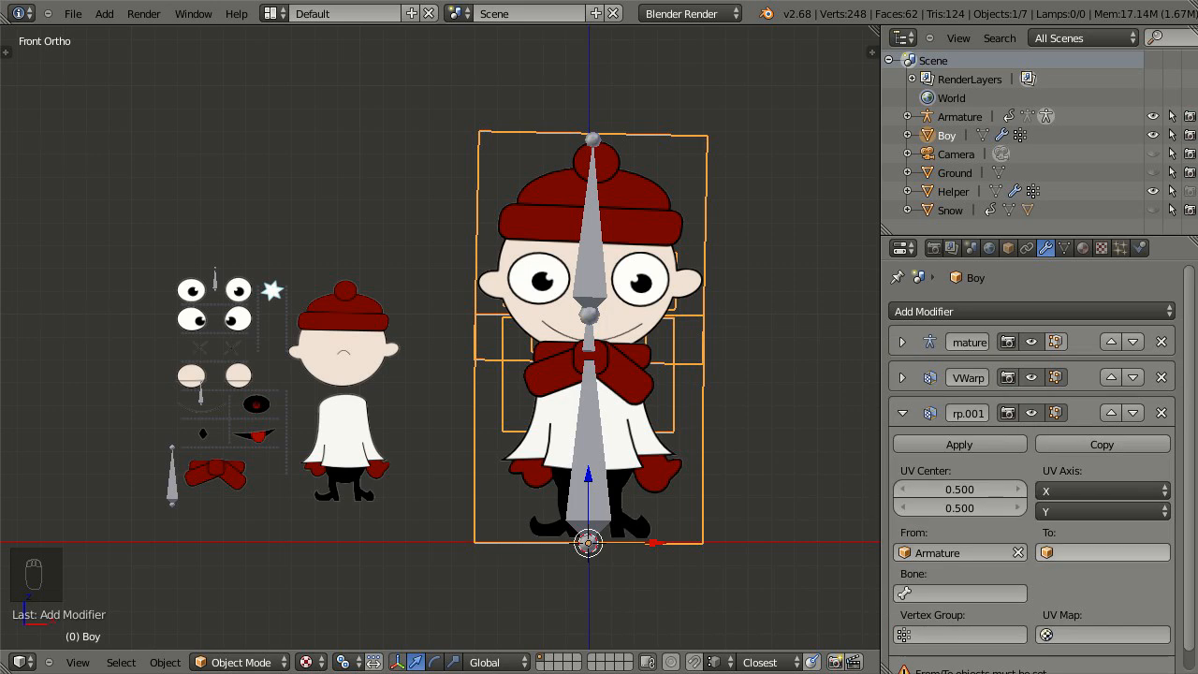
{"action": "left_click", "coordinate": [958, 592]}
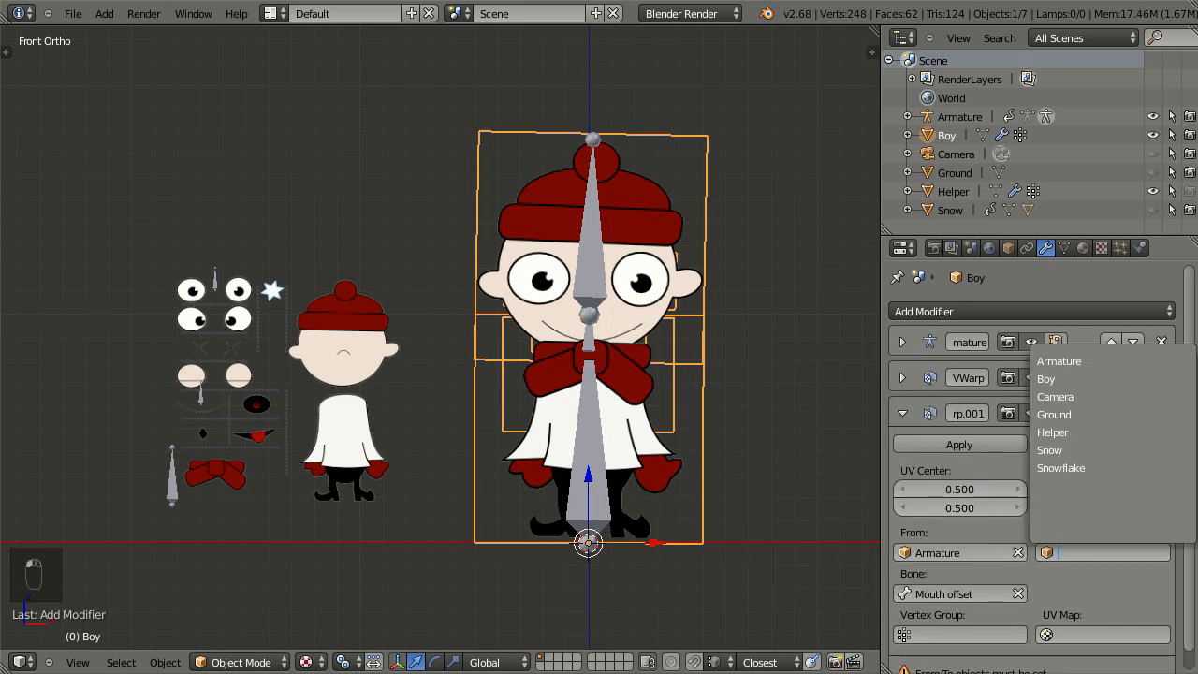
{"action": "left_click", "coordinate": [1059, 359]}
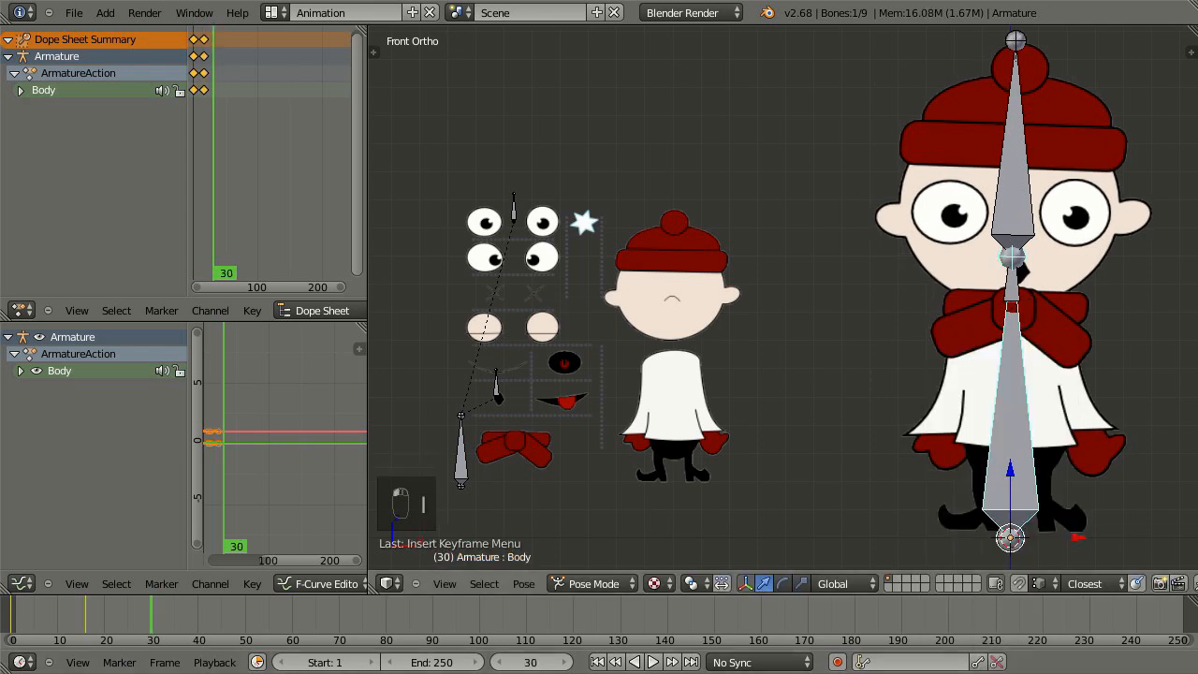
- Keyframe the Body and Eyes offset bone poses so the eyes close by frame 30, then fit the curves in view
{"action": "key", "text": "r"}
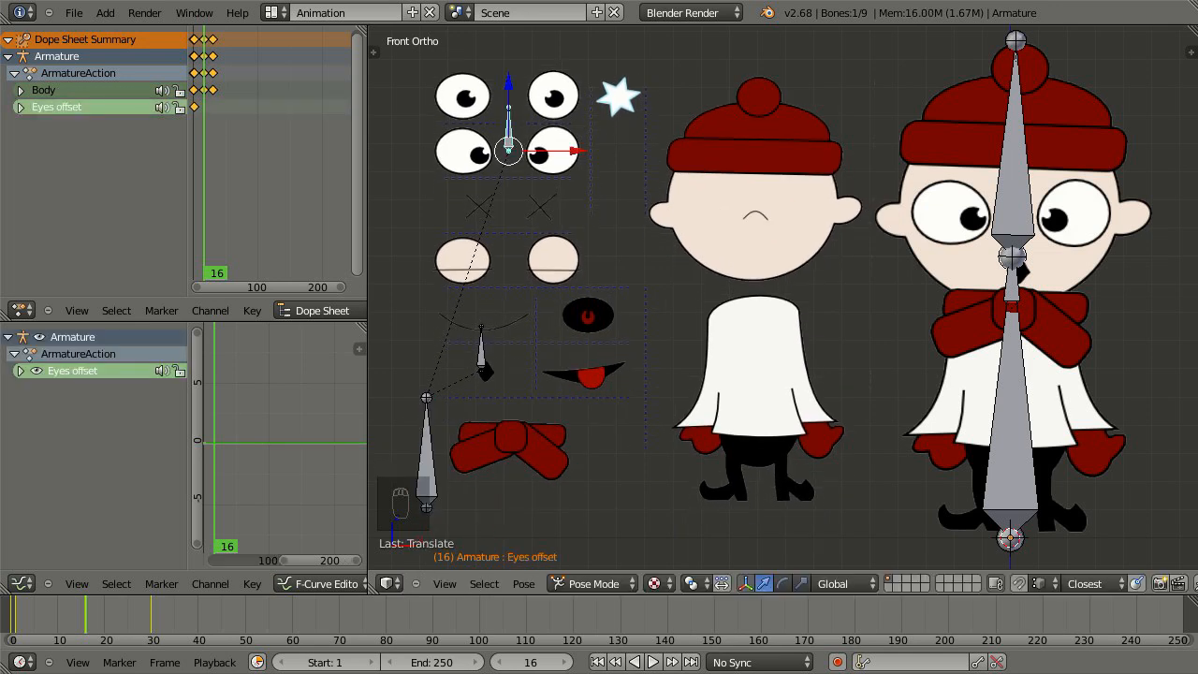
{"action": "key", "text": "HOME"}
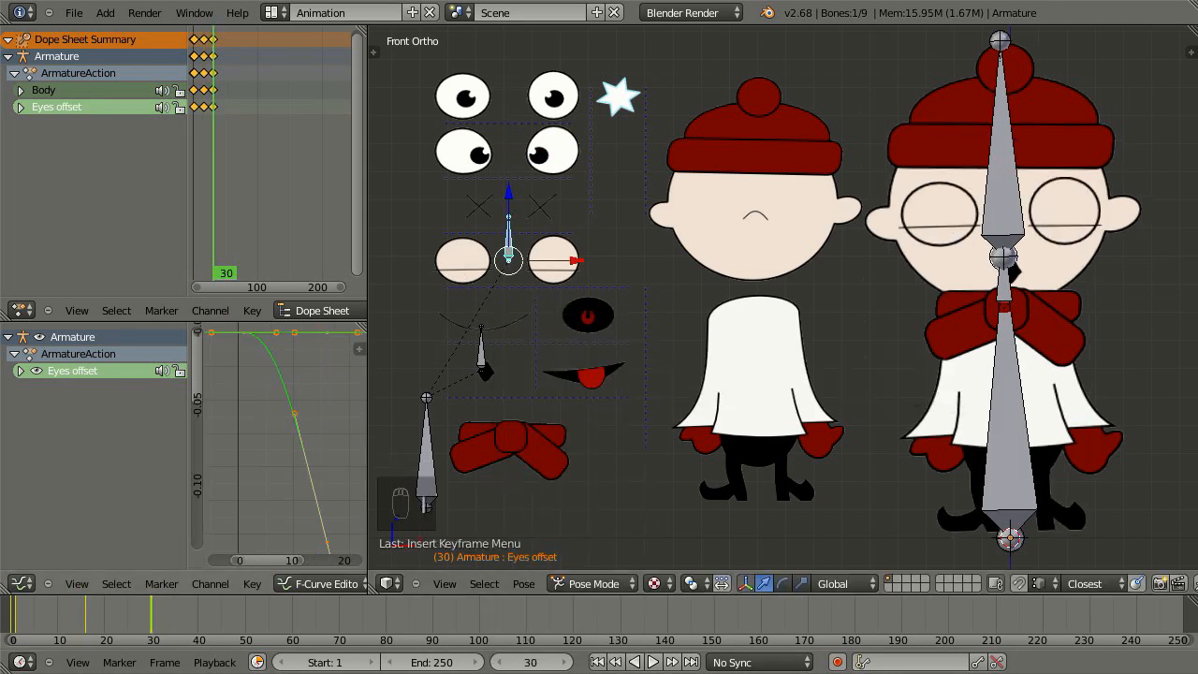
{"action": "key", "text": "Home"}
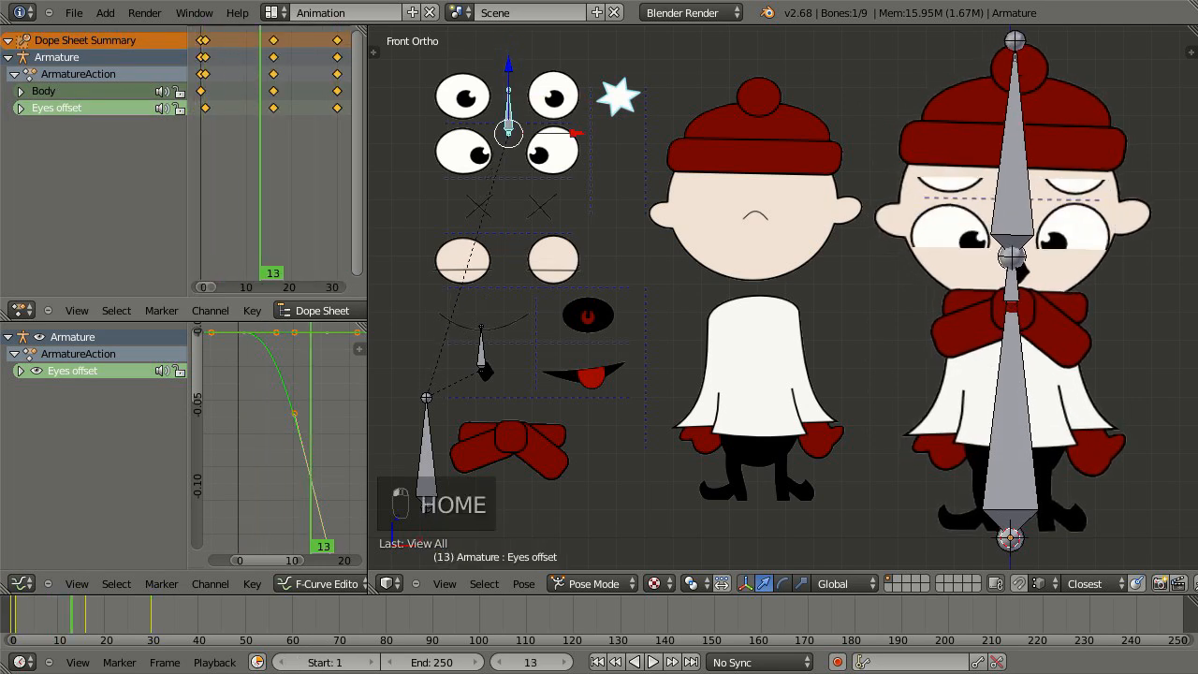